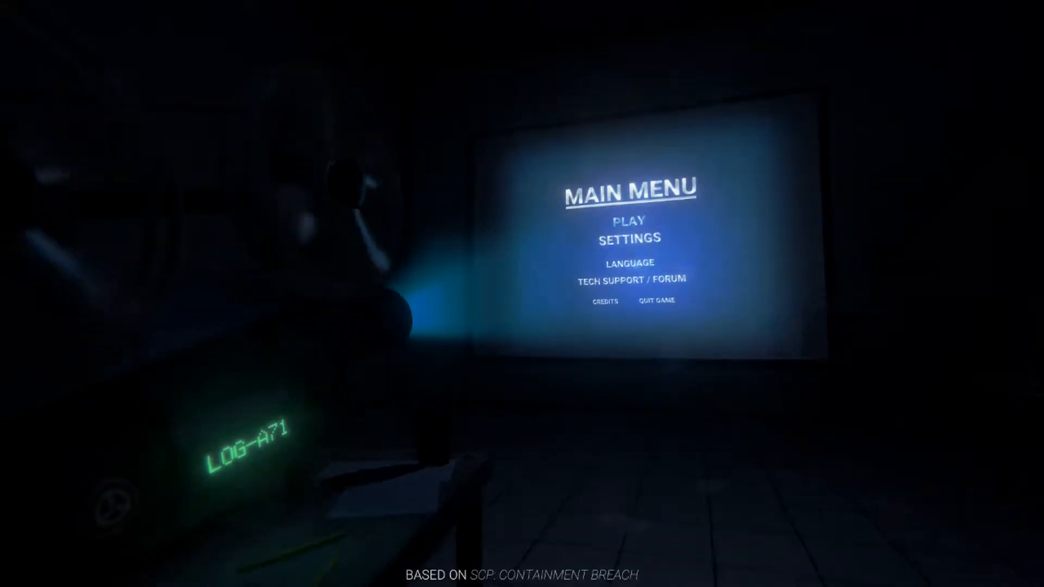
- Leave the main menu and join a multiplayer round, spawning with a pistol
left_click(629, 220)
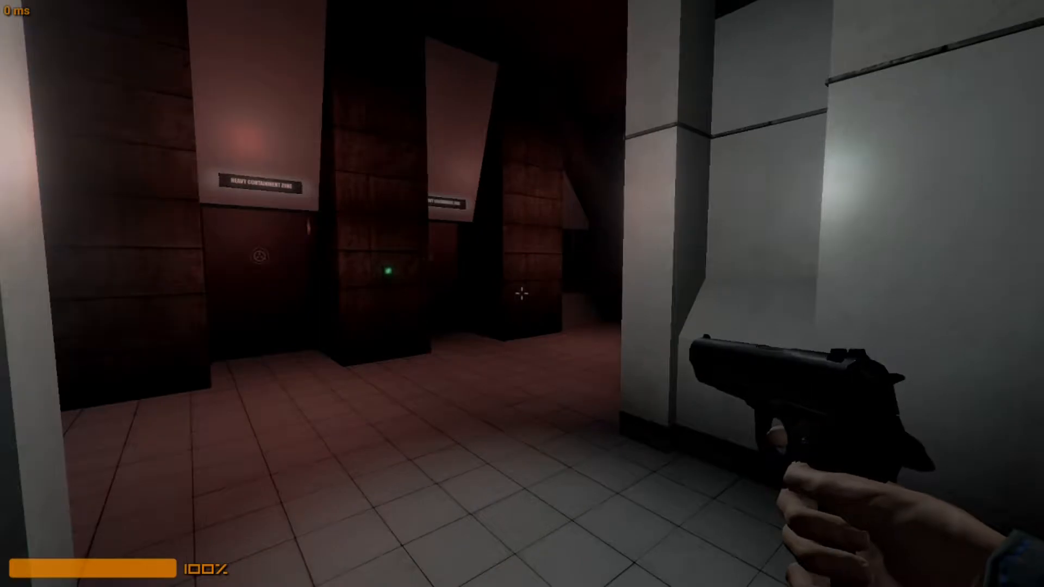
mouse_move(522, 293)
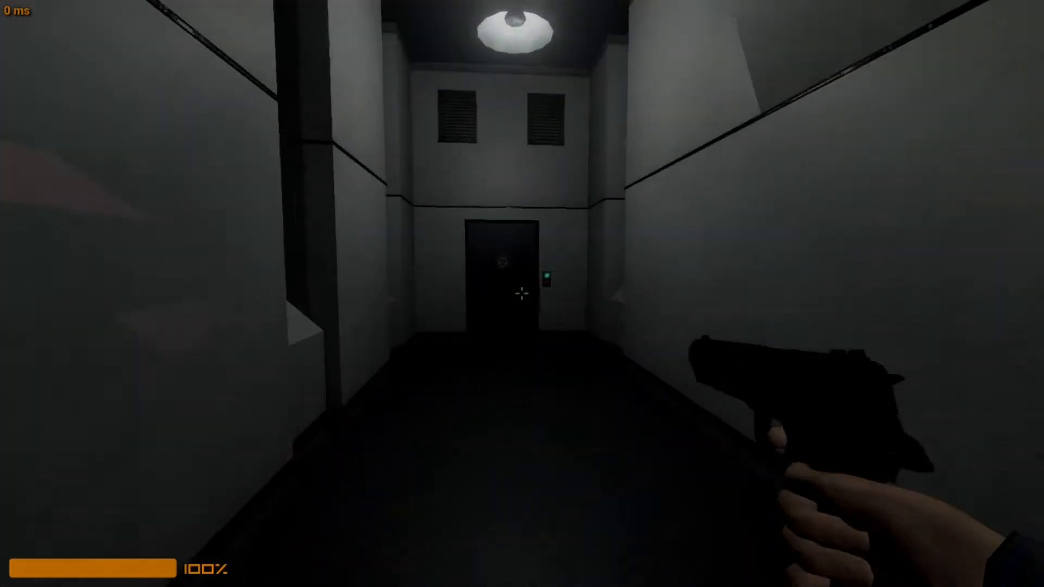
mouse_move(522, 294)
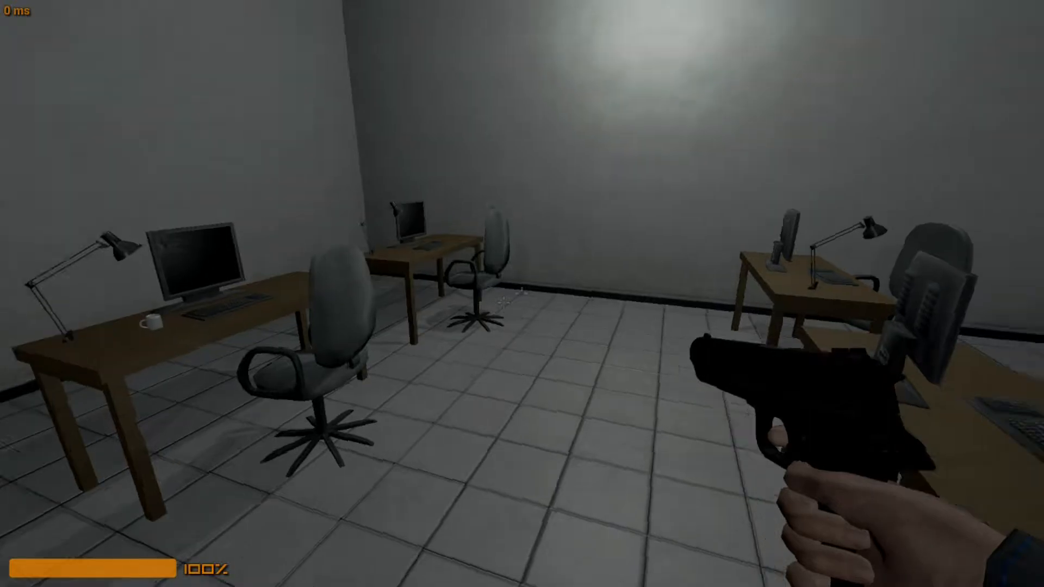
mouse_move(522, 293)
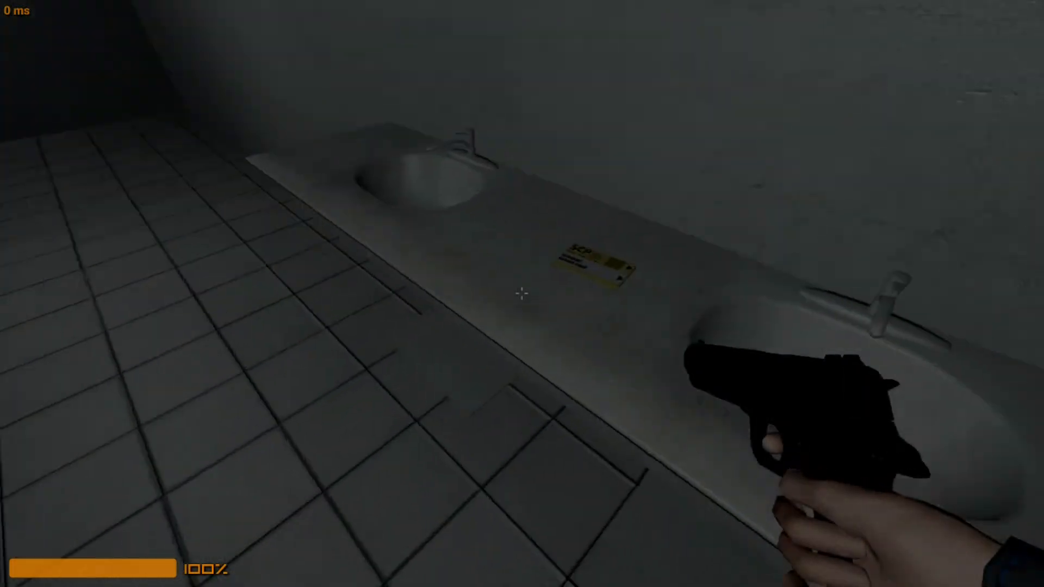
- Equip the second Scientist keycard from the inventory
key("tab")
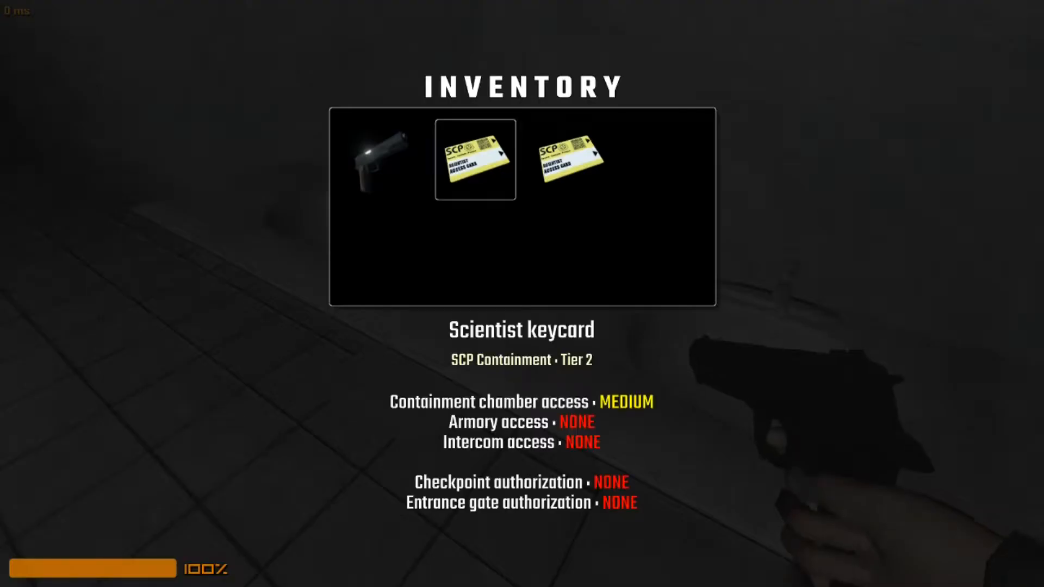
left_click(569, 160)
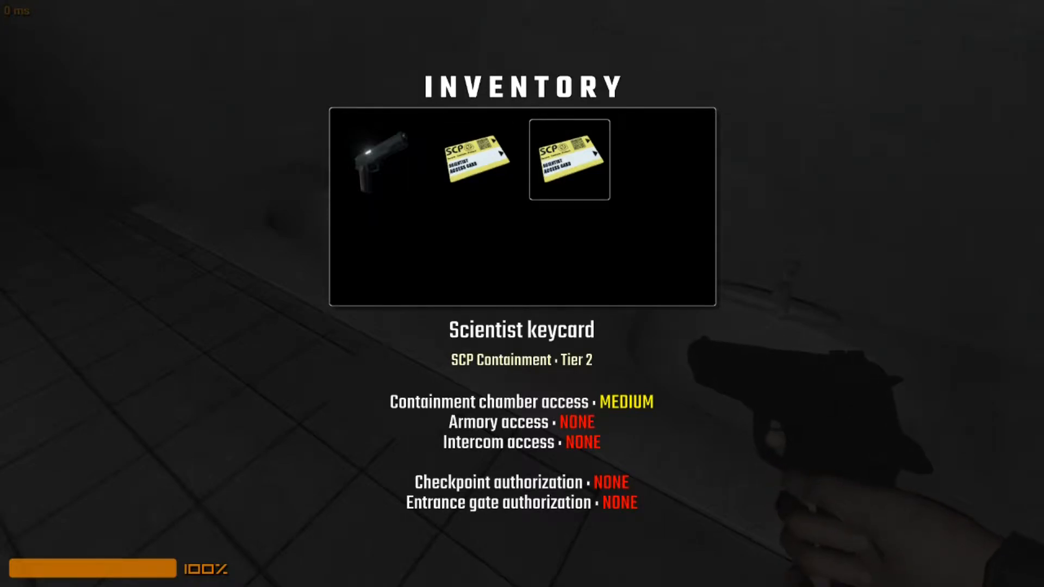
key("tab")
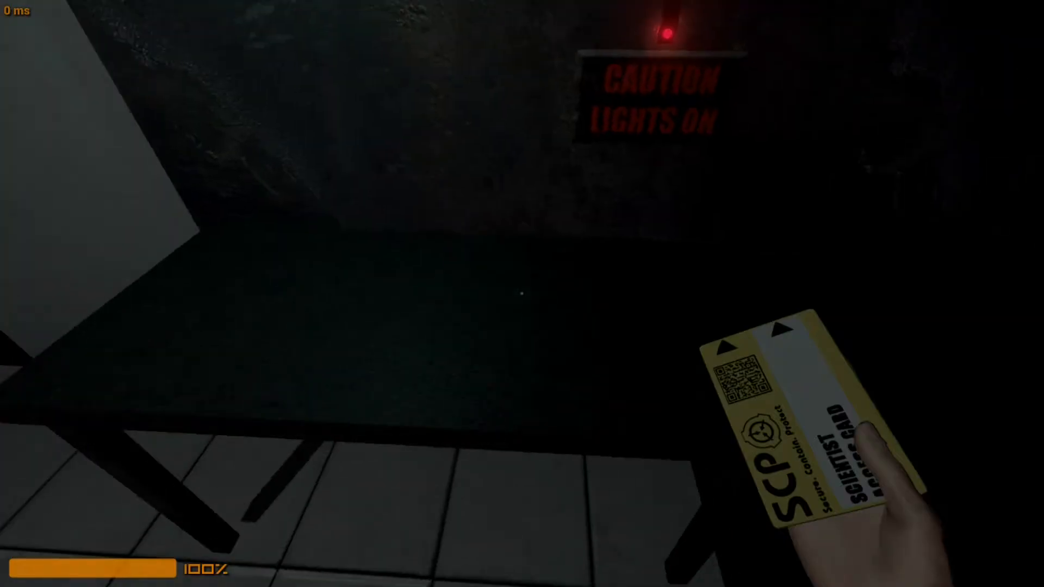
- Carry the keycard into the dark room under the CAUTION LIGHTS ON sign
key("tab")
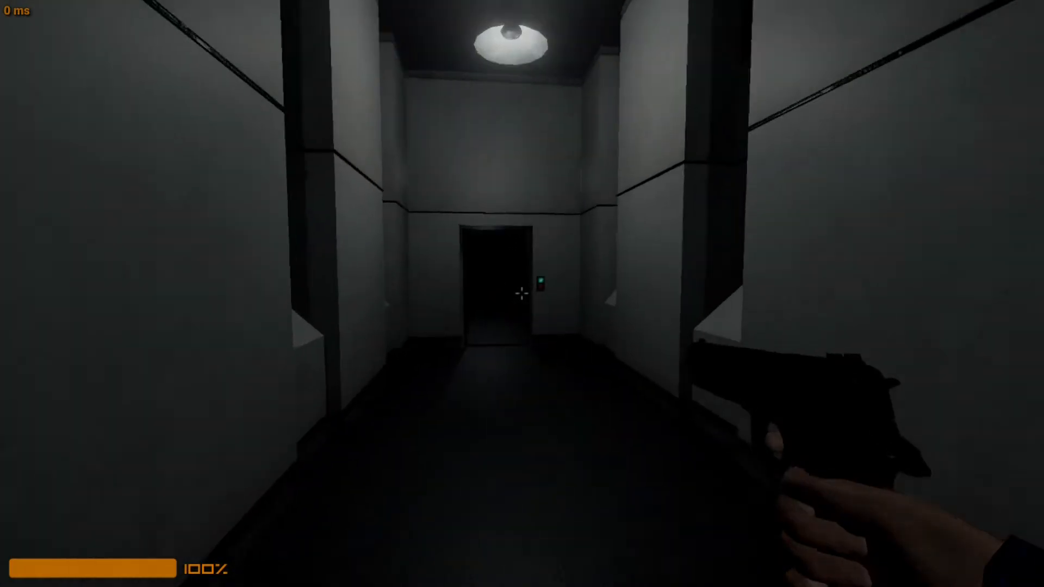
mouse_move(522, 294)
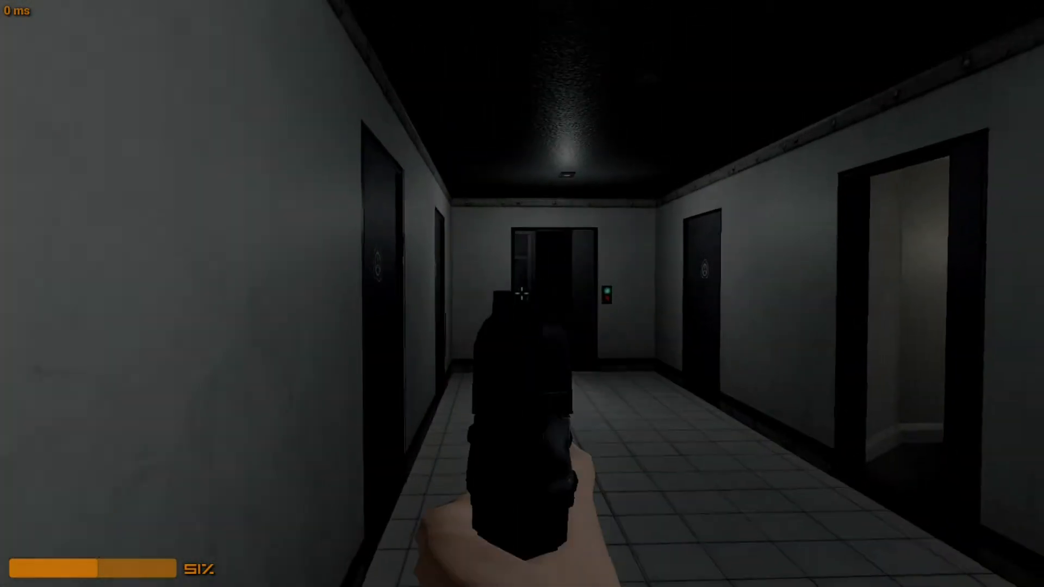
- Walk through the dim corridor into the white-tiled hallway, pistol ready
left_click(522, 294)
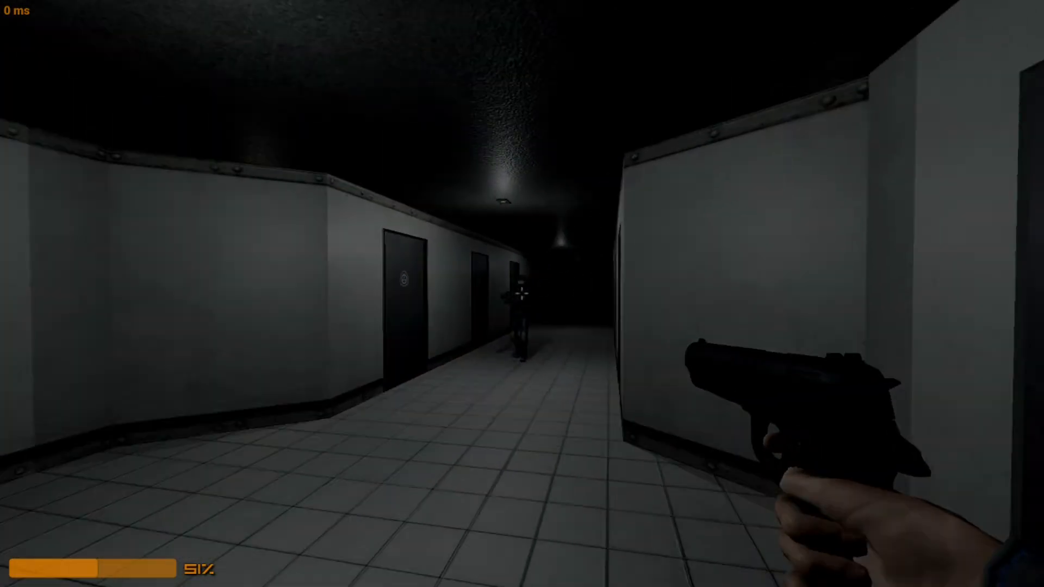
mouse_move(522, 294)
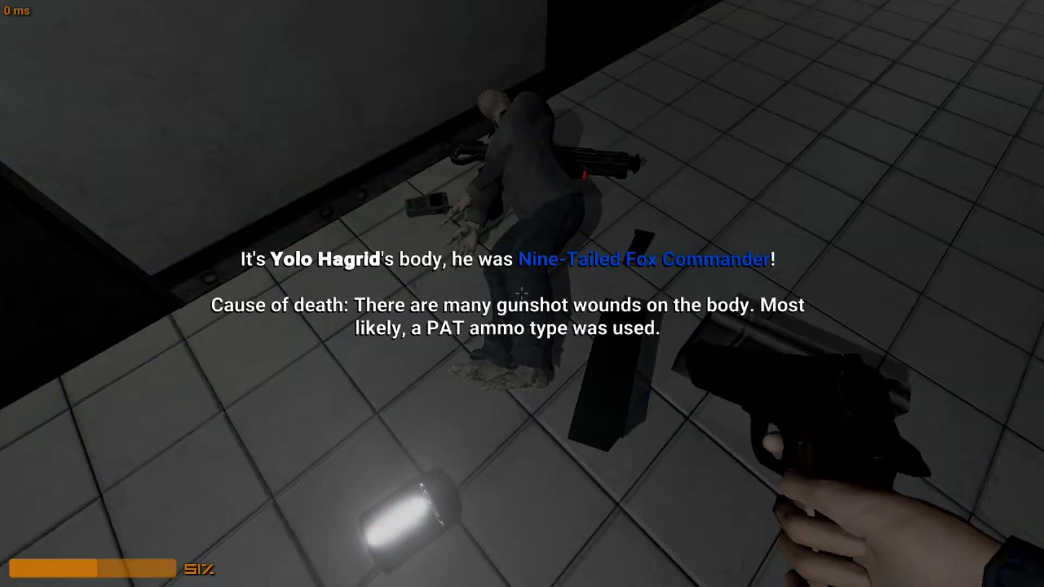
- Read the Nine-Tailed Fox Commander's cause of death, then view the inventory
key("tab")
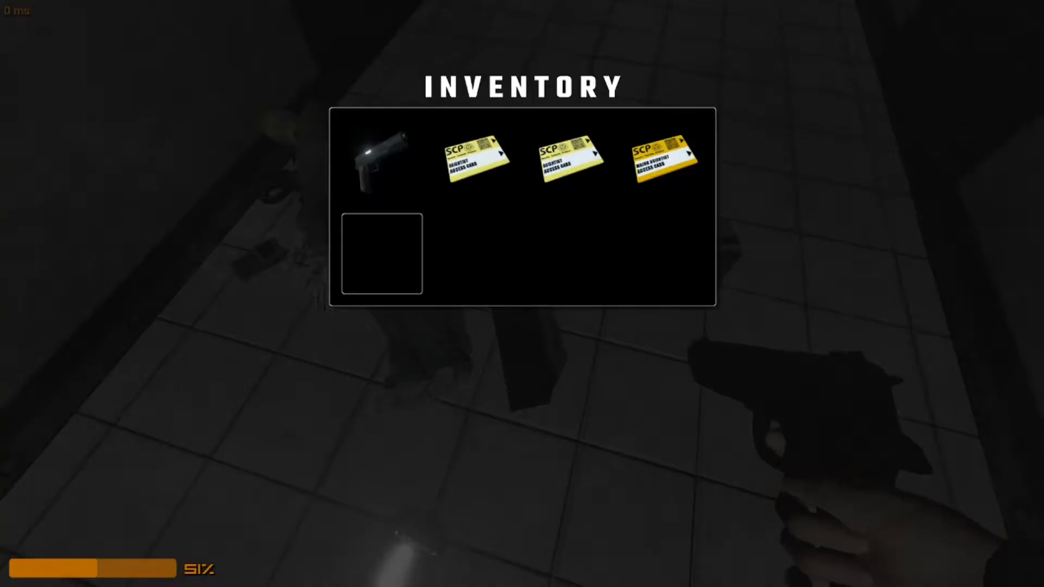
- Discard a spare keycard and pick up the commander's gear until inventory overload
left_click(569, 159)
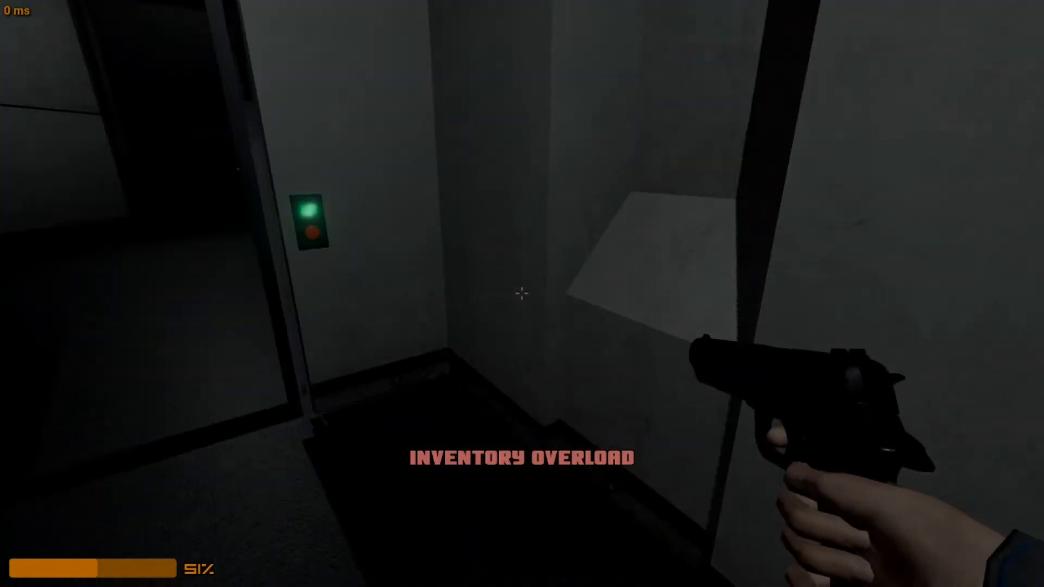
- Inspect the looted Epsilon-11 Standard Rifle and Commander keycard in the inventory
key("tab")
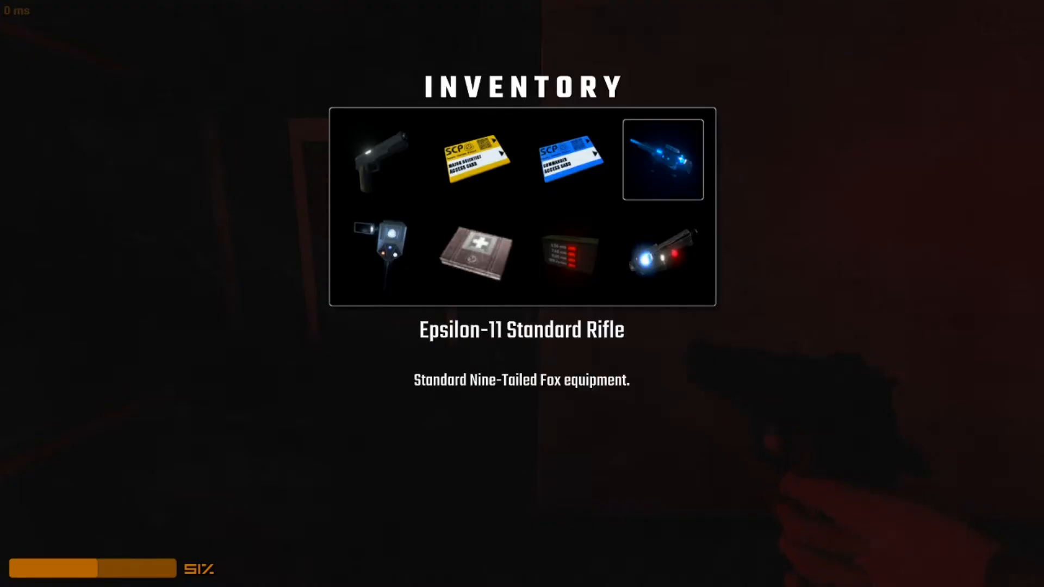
- Hold the blue Commander keycard and walk into the dark elevator shaft
left_click(382, 160)
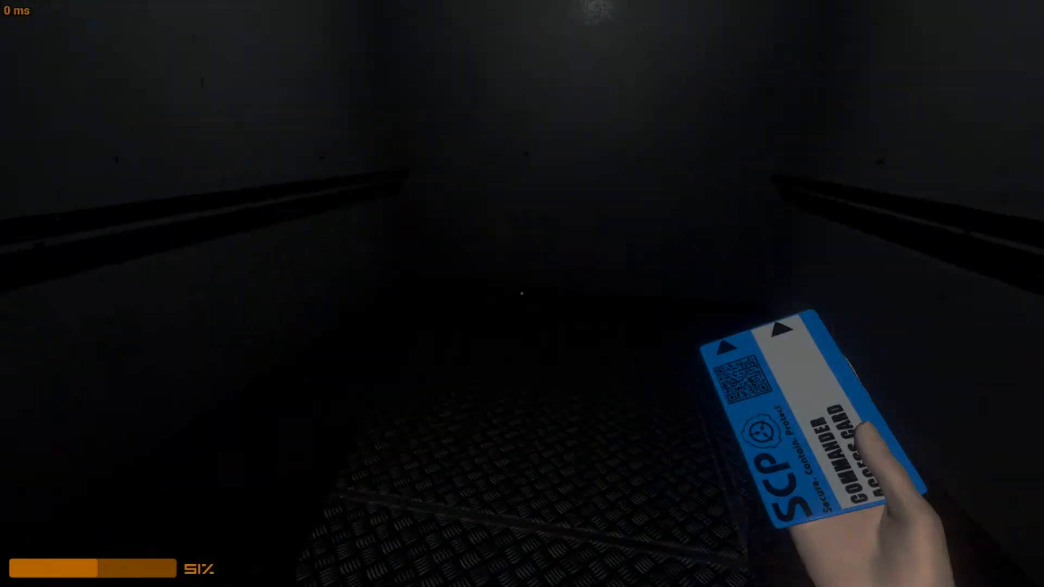
- Equip the Epsilon-11 rifle and walk to the door with a keycard reader
key("tab")
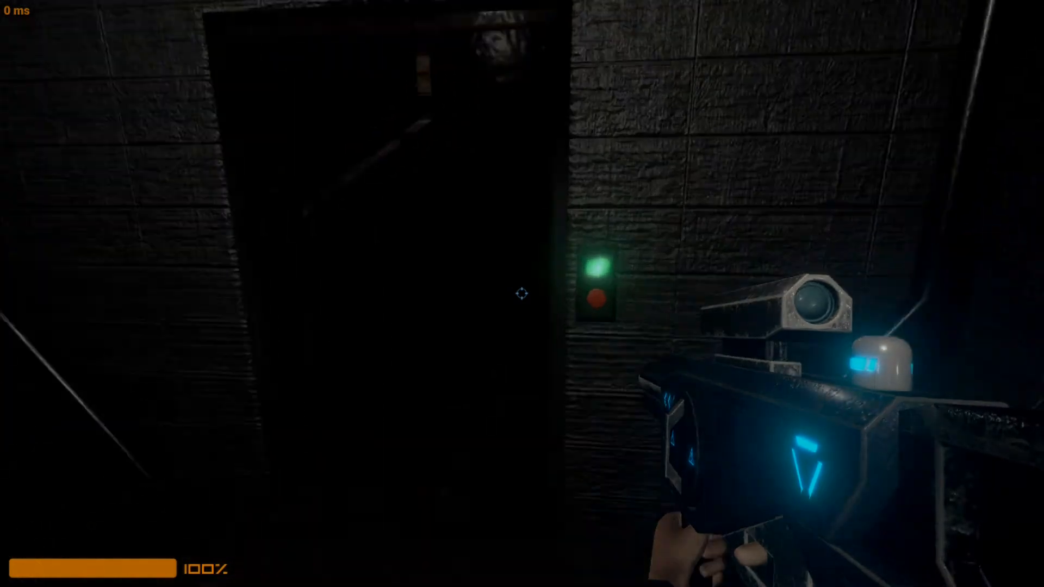
- Take the rifle through stairwells to the green shelter sign and review six carried items
key("tab")
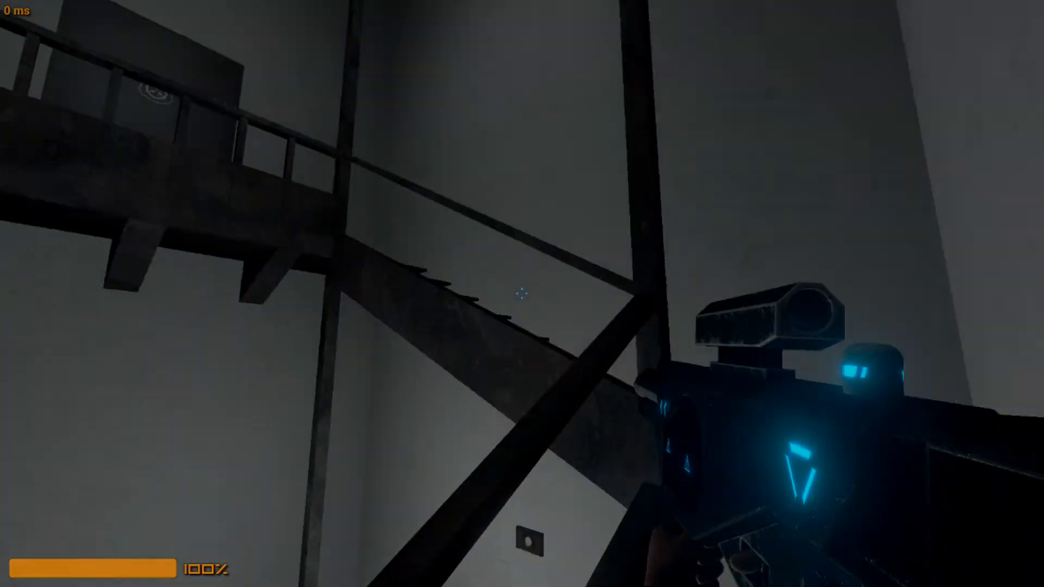
mouse_move(522, 294)
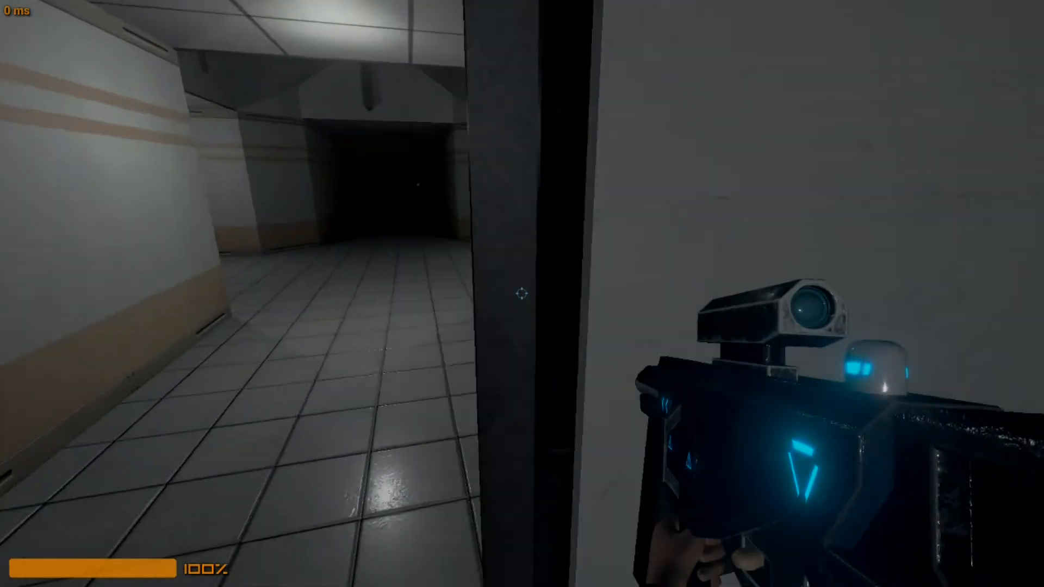
mouse_move(522, 294)
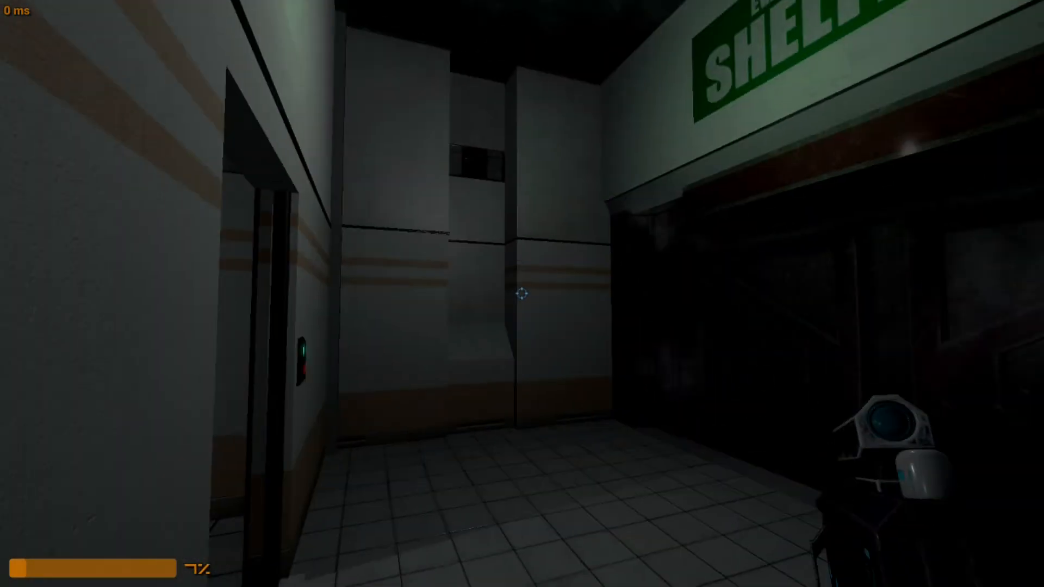
key("tab")
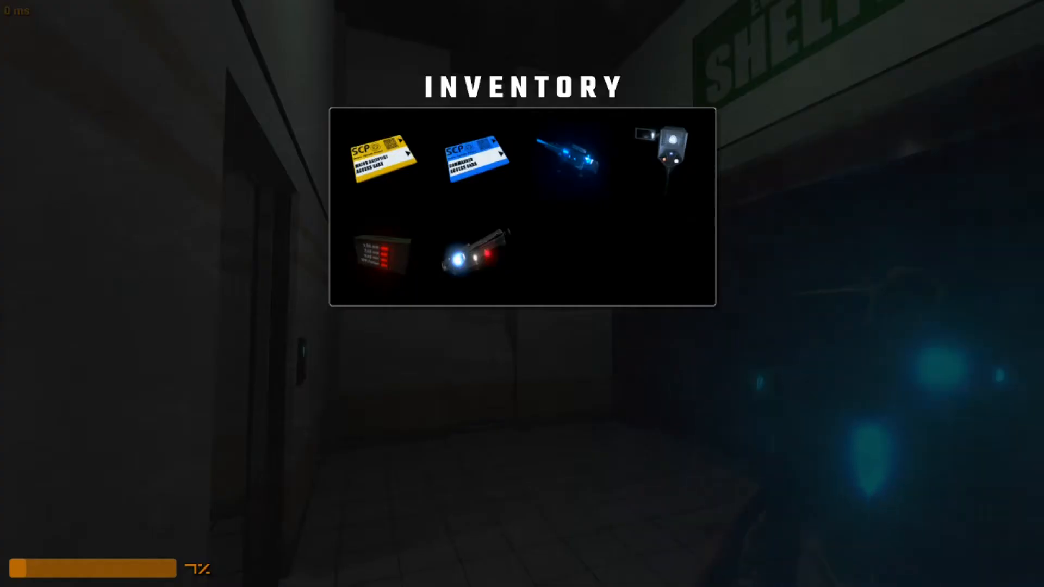